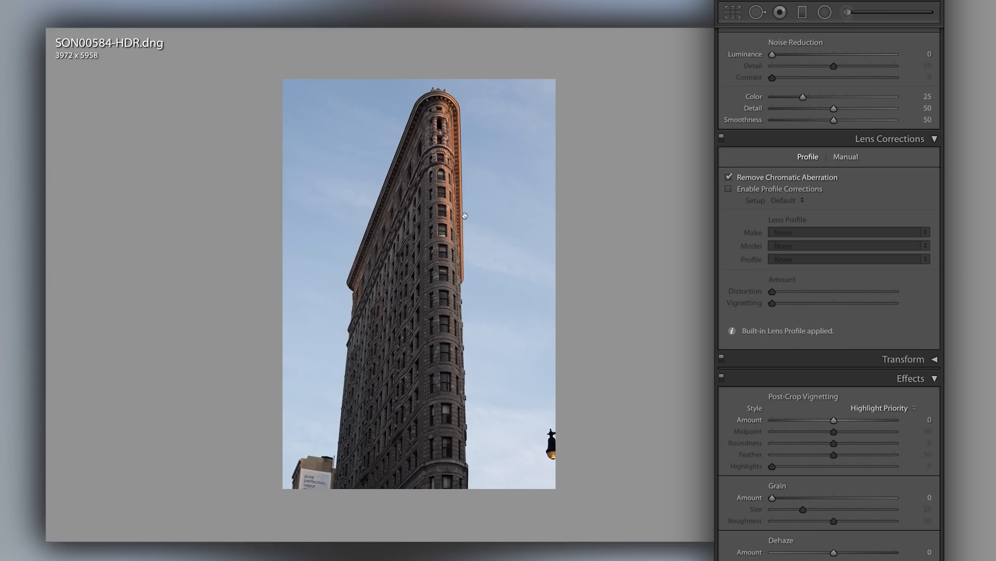
mouse_move(542, 203)
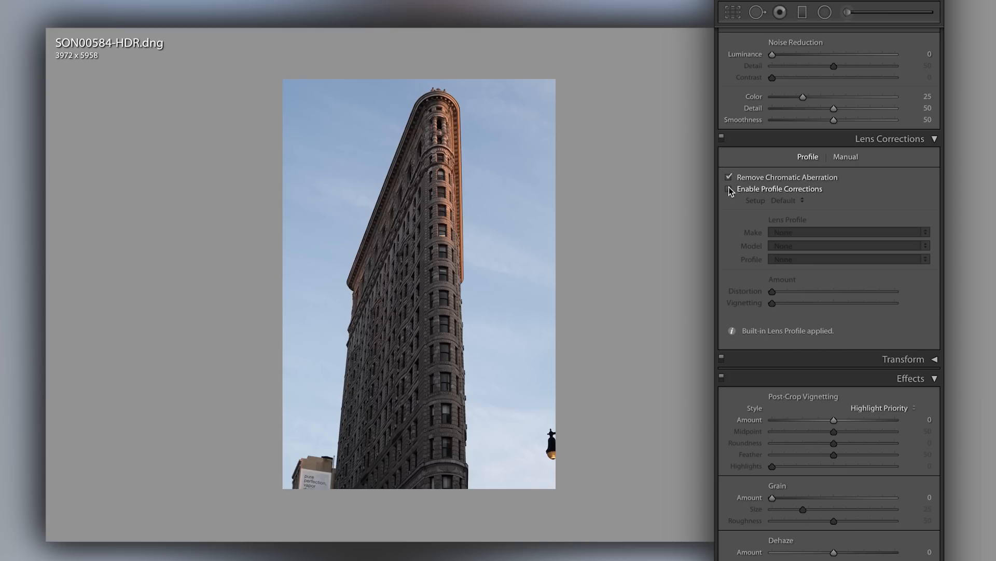
- Toggle Enable Profile Corrections on, off, then back on for the Flatiron photo
left_click(728, 189)
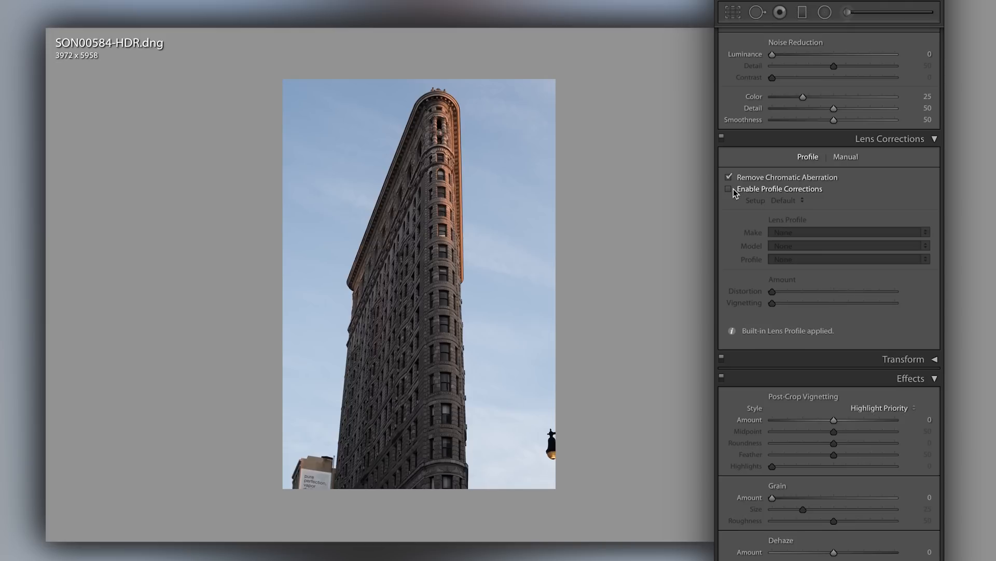
left_click(729, 188)
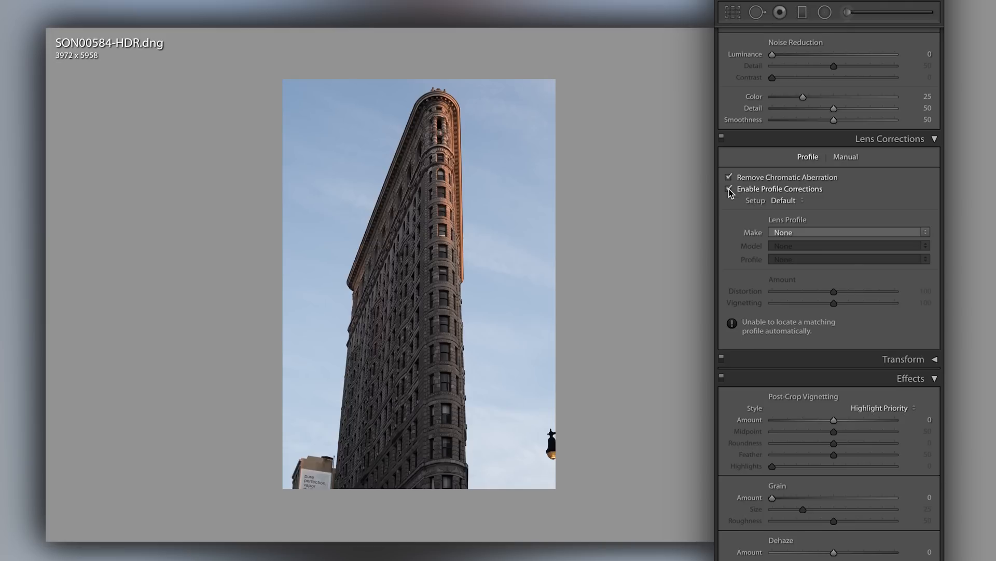
left_click(729, 189)
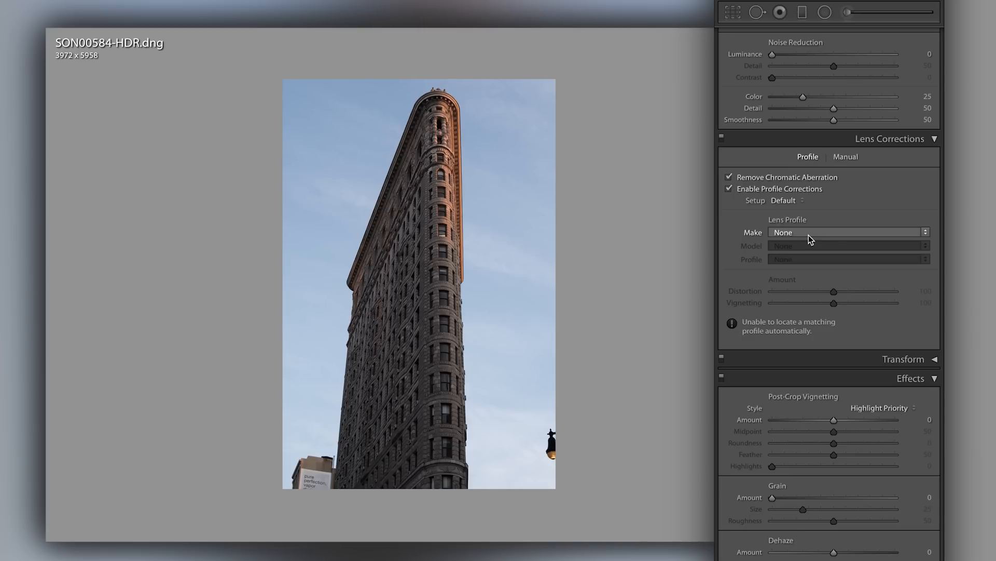
- Set lens Make to Sigma, loading the 30mm F1.4 DC DN C016 profile, then disable profile corrections
left_click(848, 232)
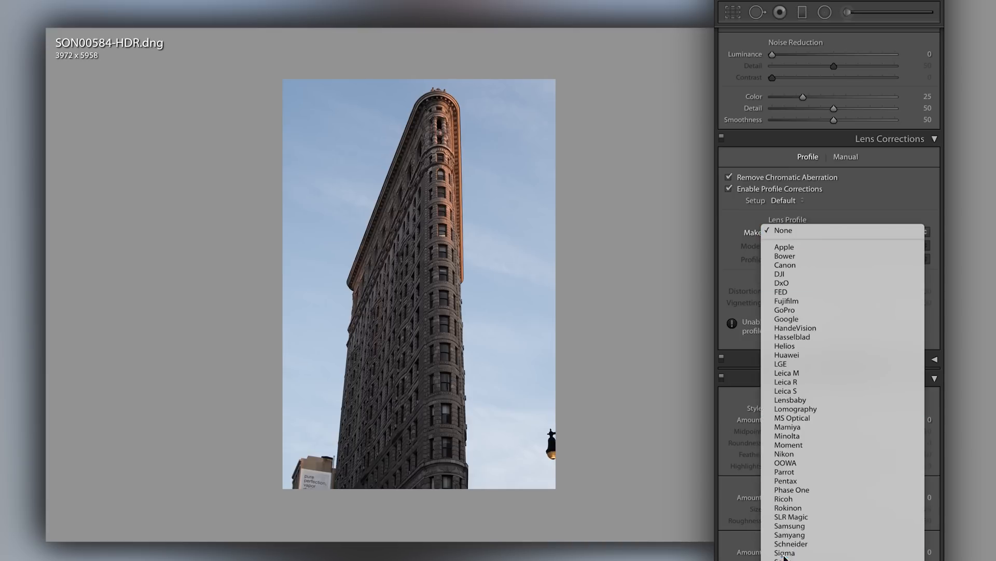
left_click(783, 552)
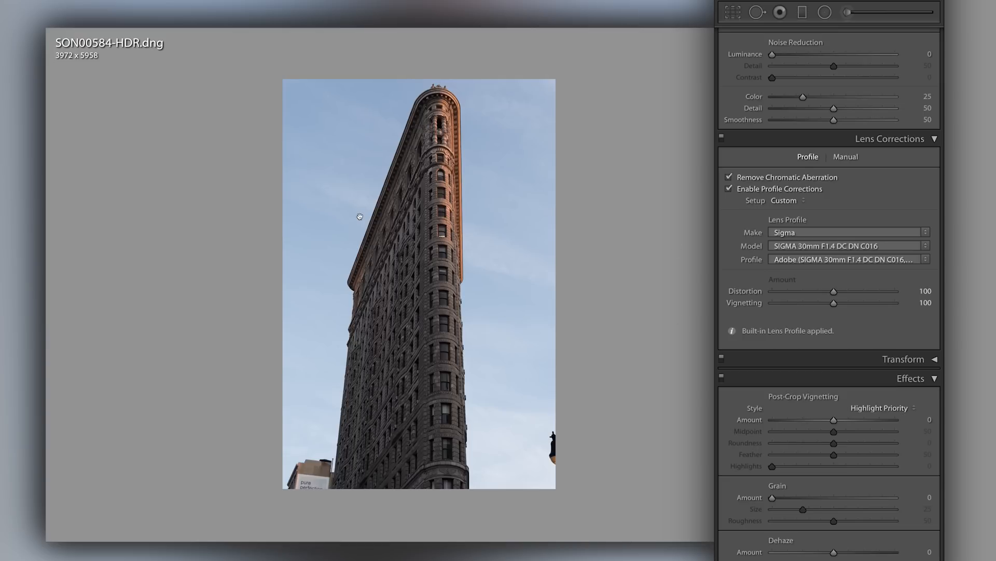
mouse_move(504, 237)
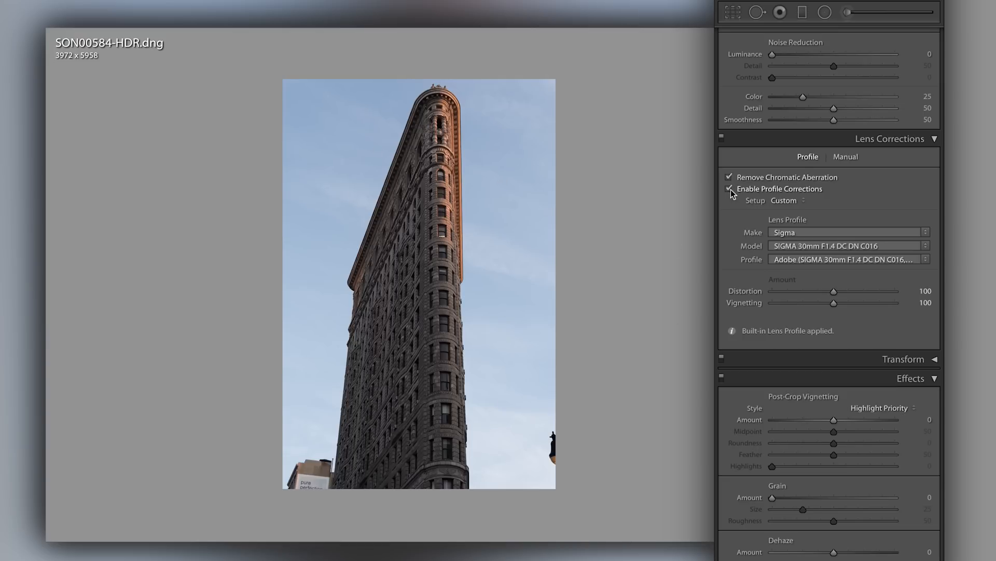
left_click(729, 188)
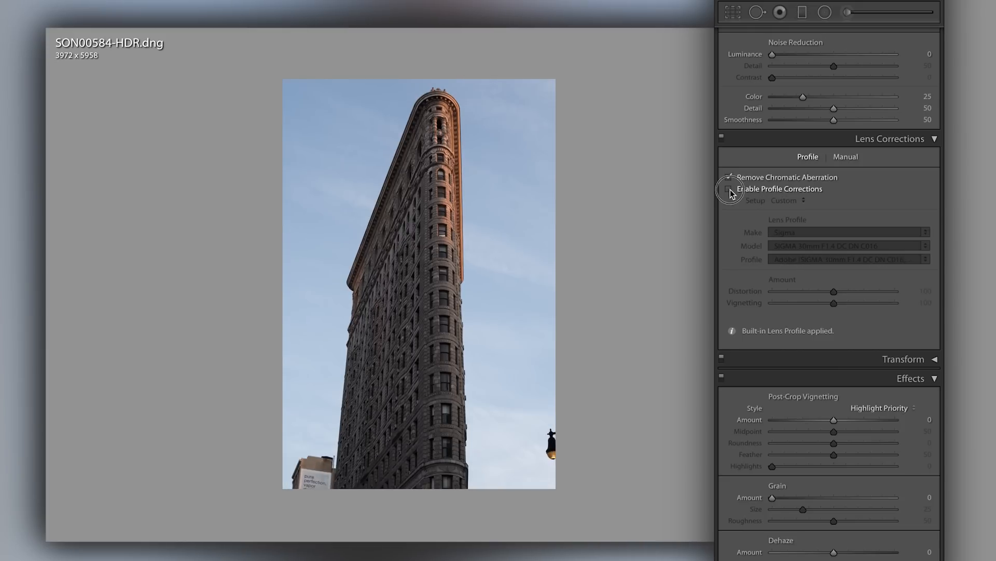